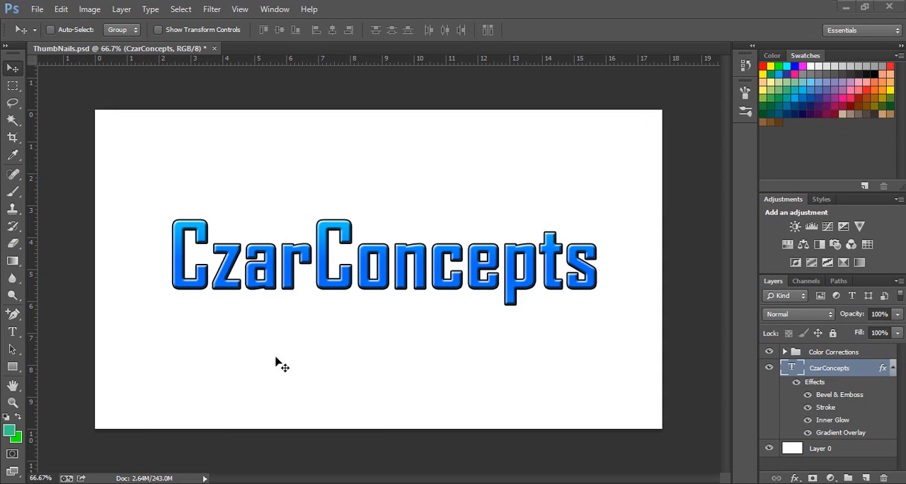
pyautogui.moveTo(277, 329)
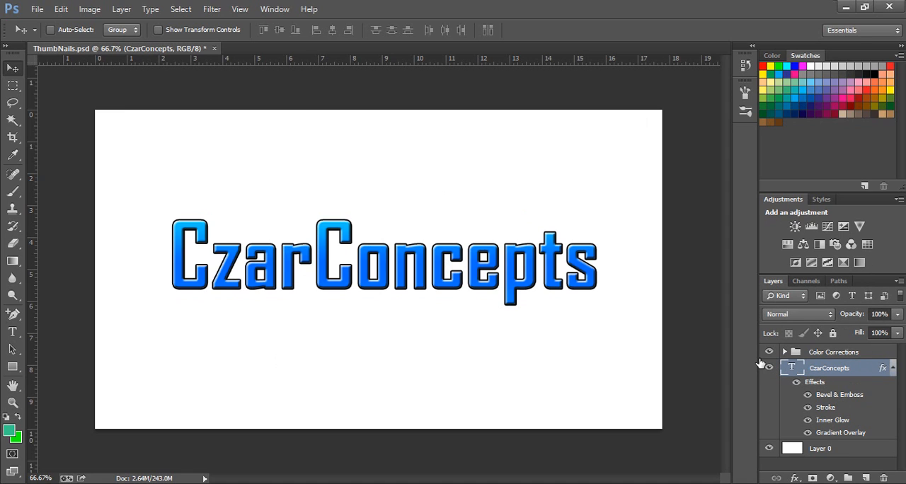
pyautogui.moveTo(766, 368)
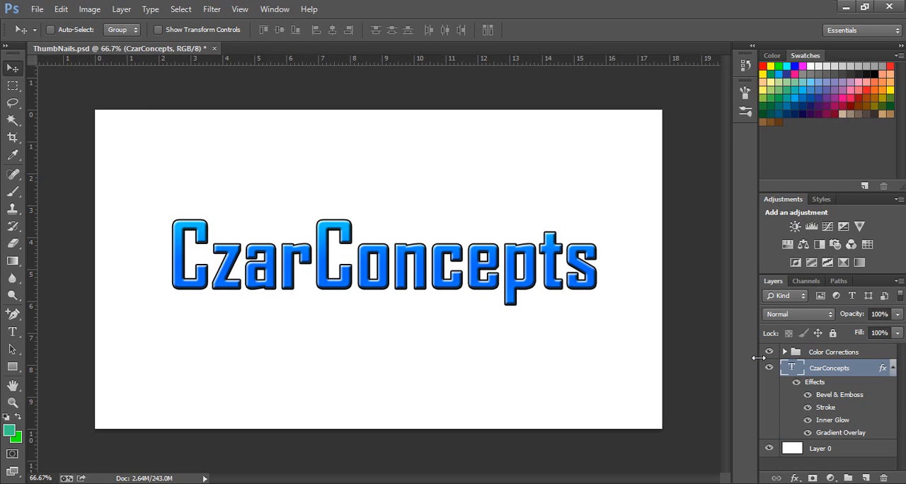
# Step: Duplicate the CzarConcepts text layer with Ctrl+J and rename the copy 'Layer 2'
pyautogui.press('ctrl+j')
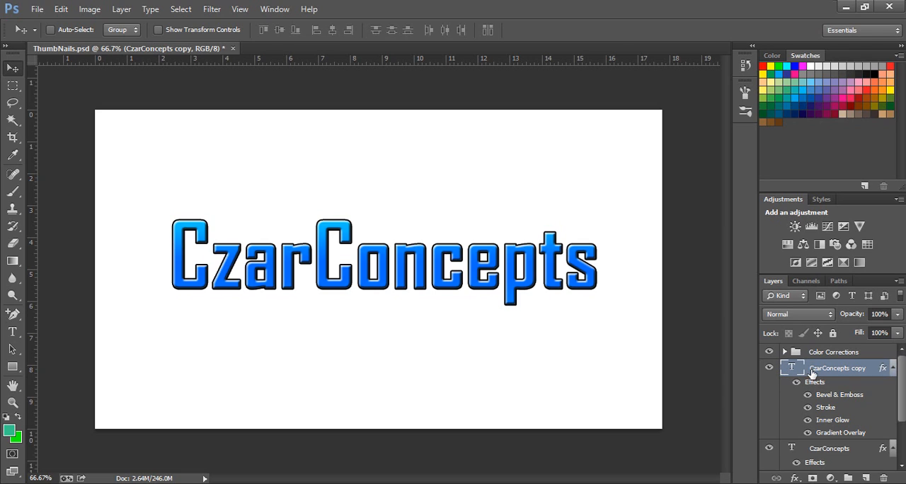
pyautogui.doubleClick(837, 367)
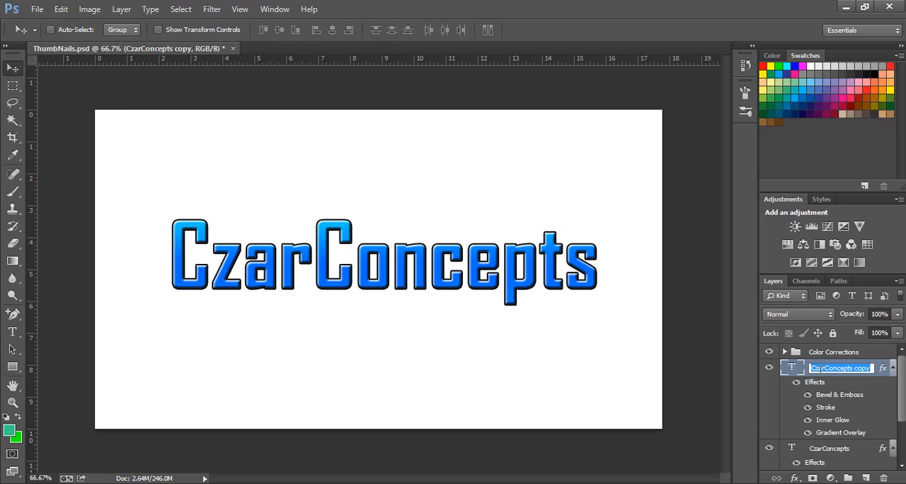
pyautogui.write('Layer 2')
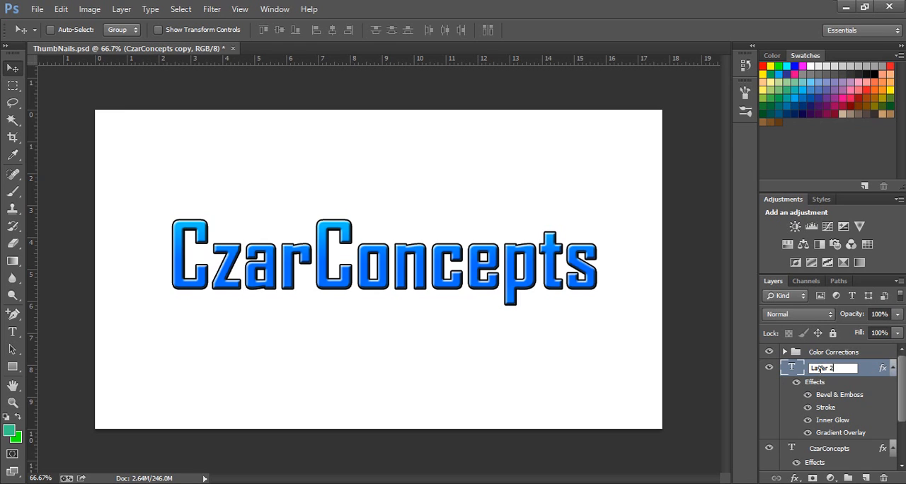
# Step: Drag the Layer 2 text down so it sits below the original CzarConcepts line
pyautogui.moveTo(383, 258); pyautogui.dragTo(397, 351)
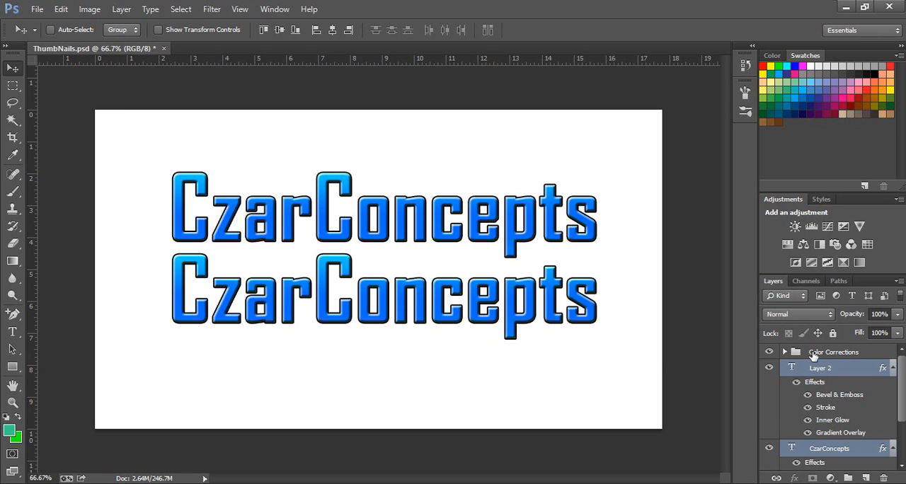
pyautogui.rightClick(819, 368)
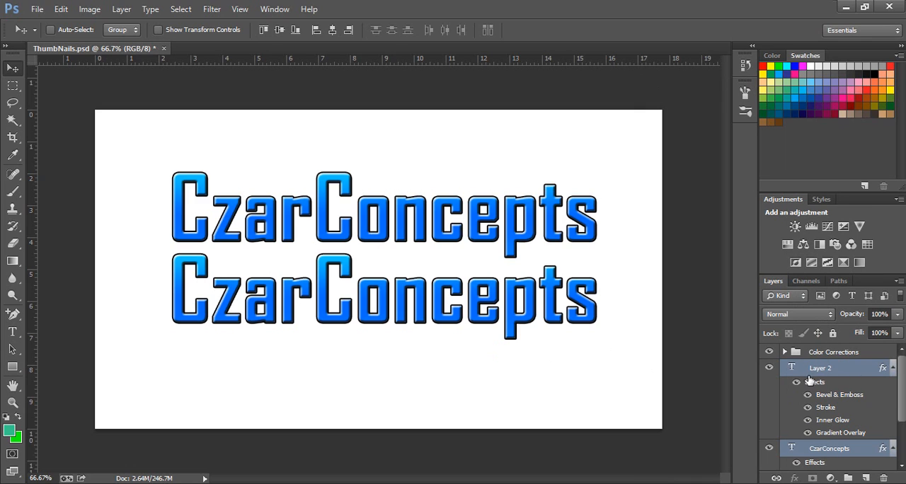
# Step: Turn off Layer 2's visibility so only the original CzarConcepts text shows
pyautogui.click(768, 367)
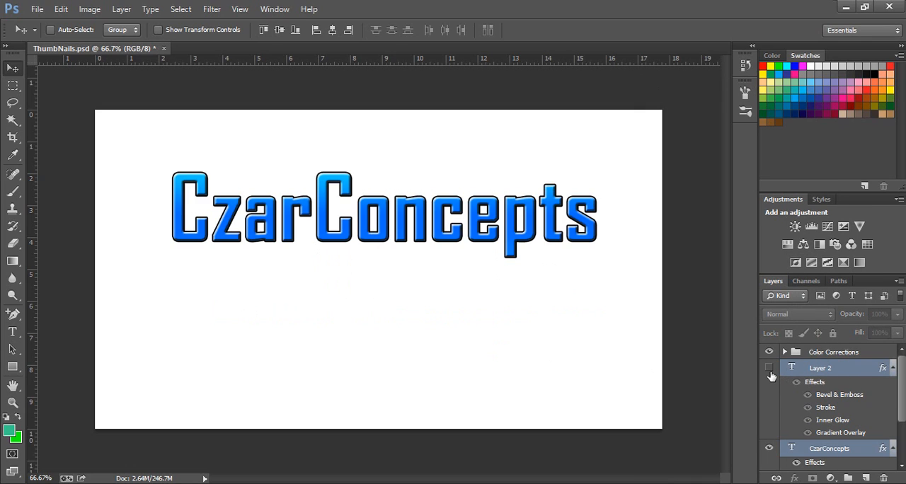
pyautogui.moveTo(772, 375)
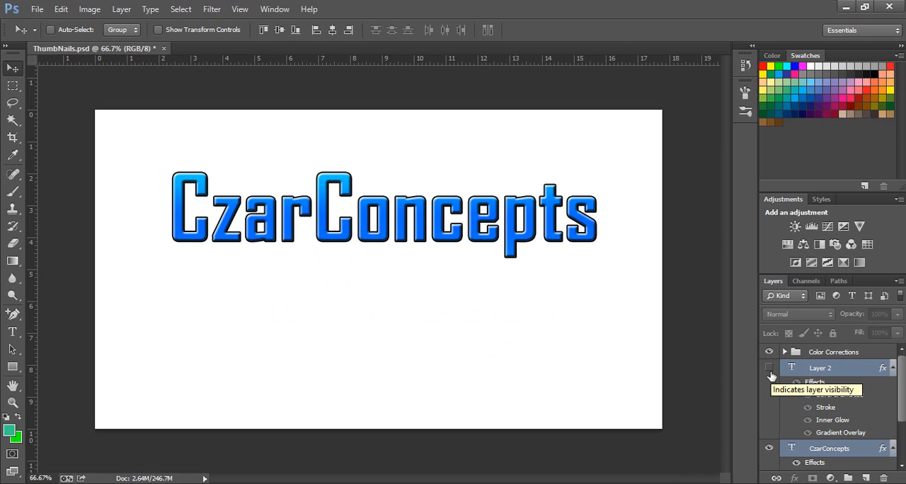